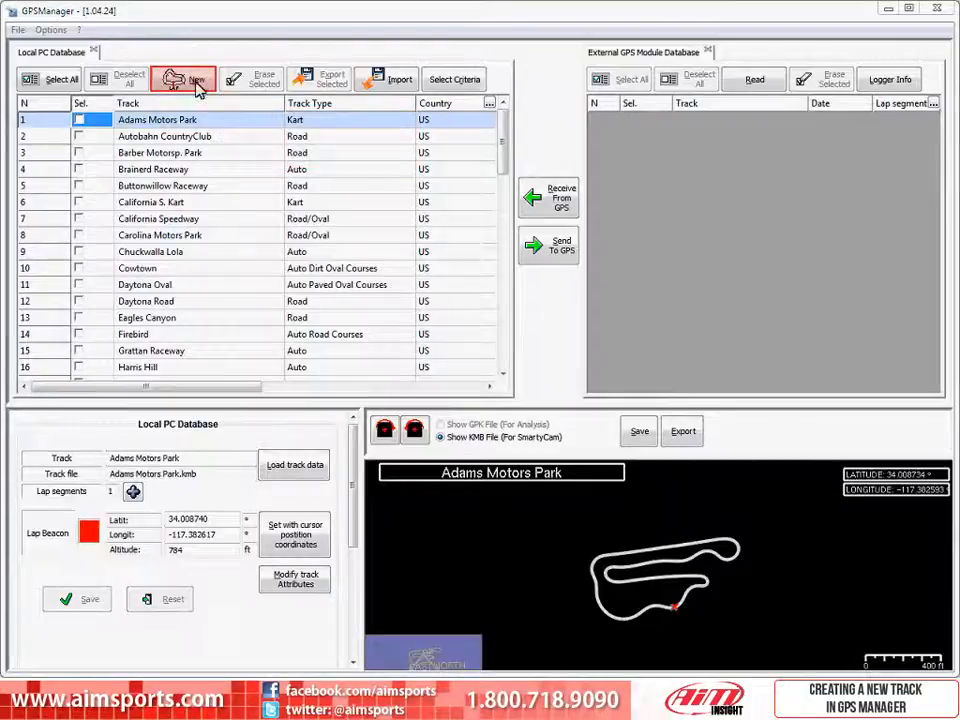
Step: Start a new, blank track entry in the Local PC Database
left_click(183, 79)
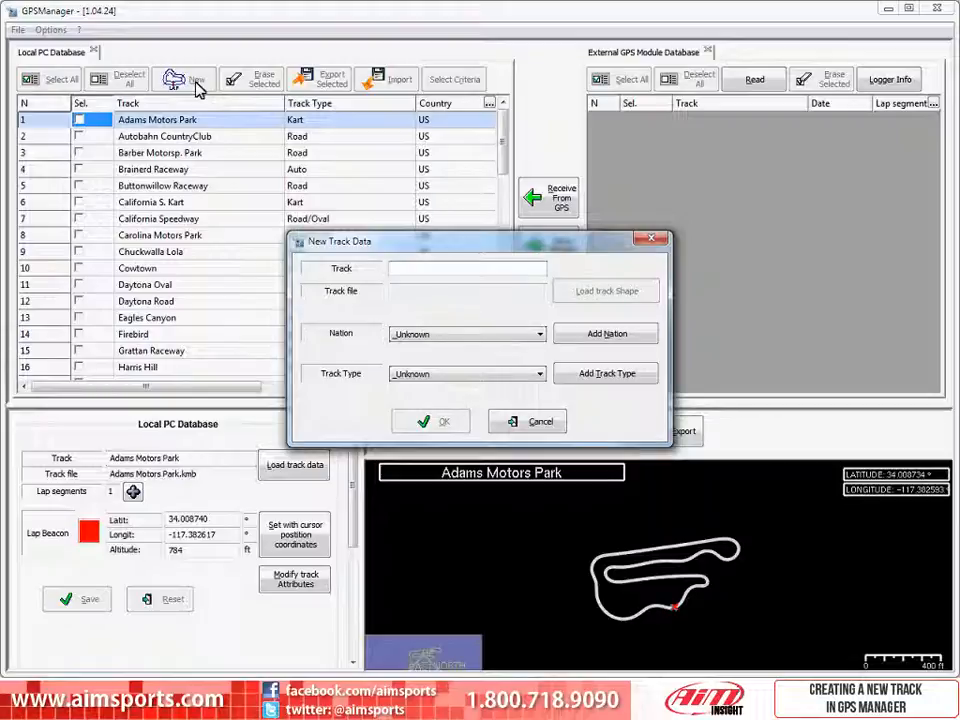
Step: Enter Grass Valley as the track name, with nation US
type("Grass Valley")
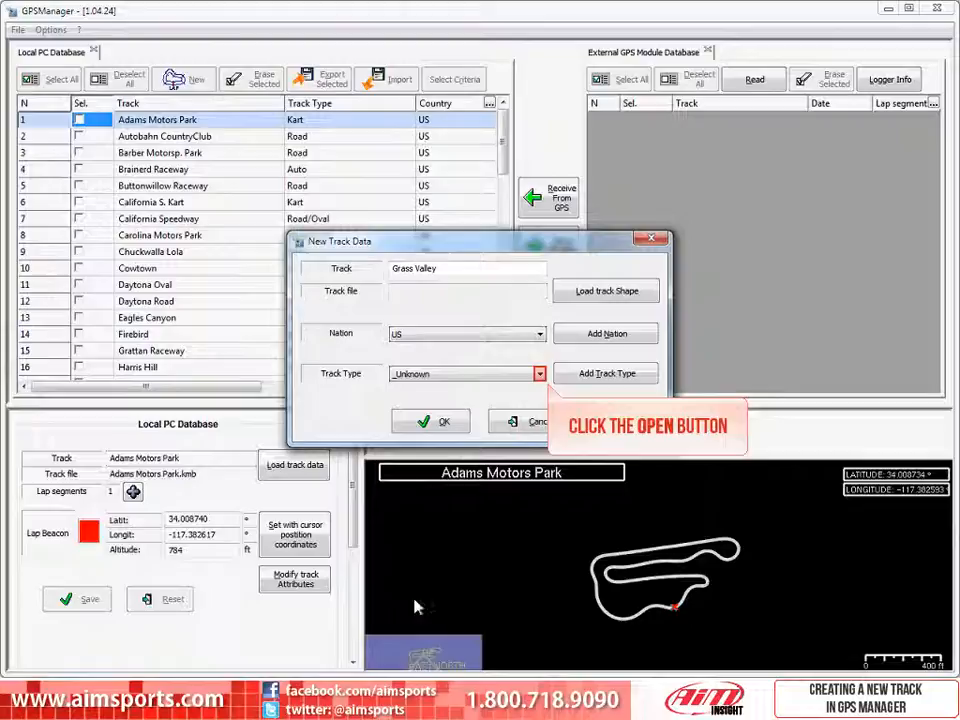
Step: Choose Auto Road Courses from the track type list
left_click(540, 373)
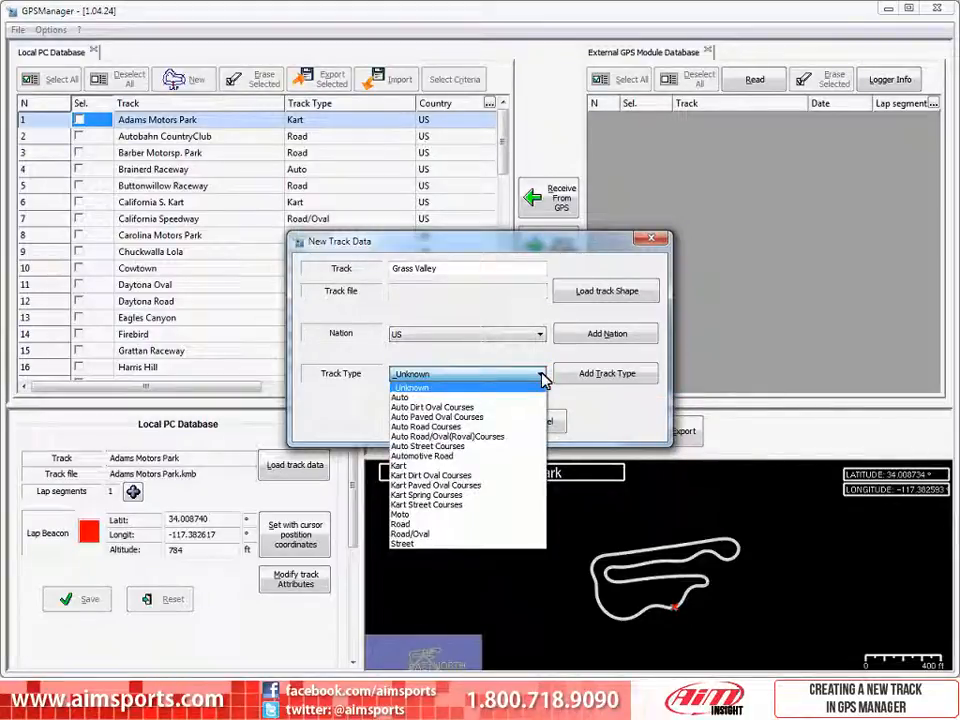
mouse_move(425, 427)
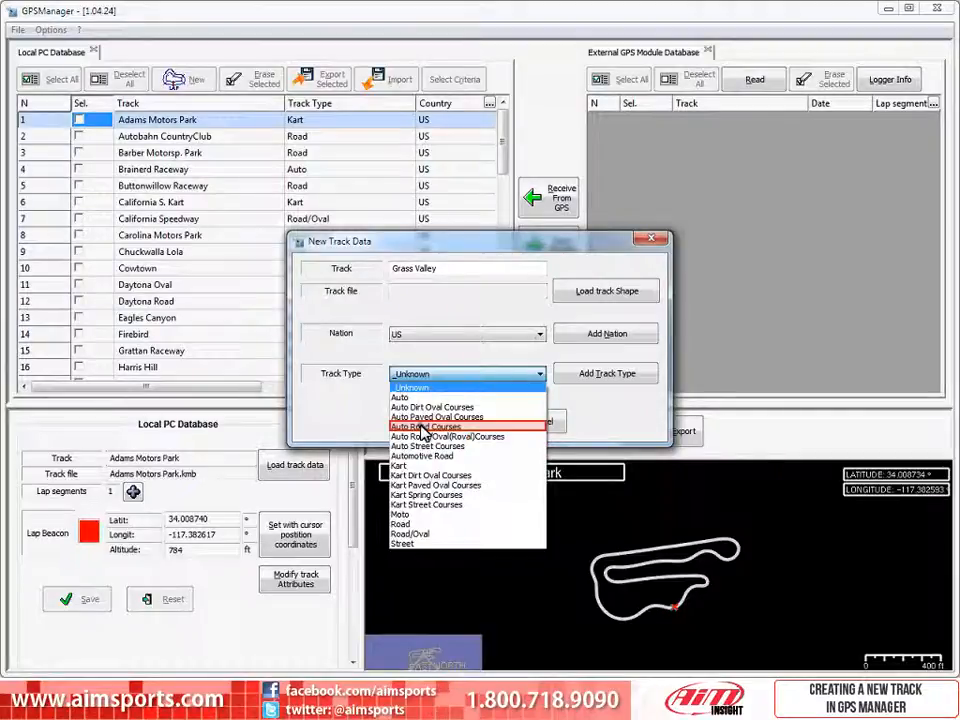
left_click(425, 426)
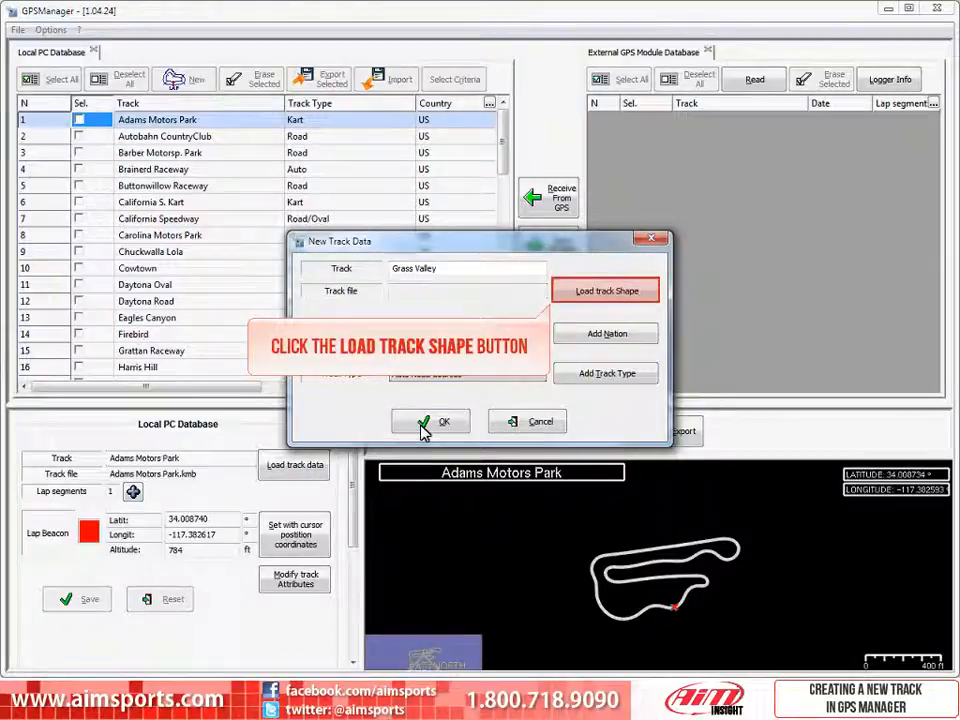
Step: Bring up the Open dialog for choosing the track shape file
left_click(605, 290)
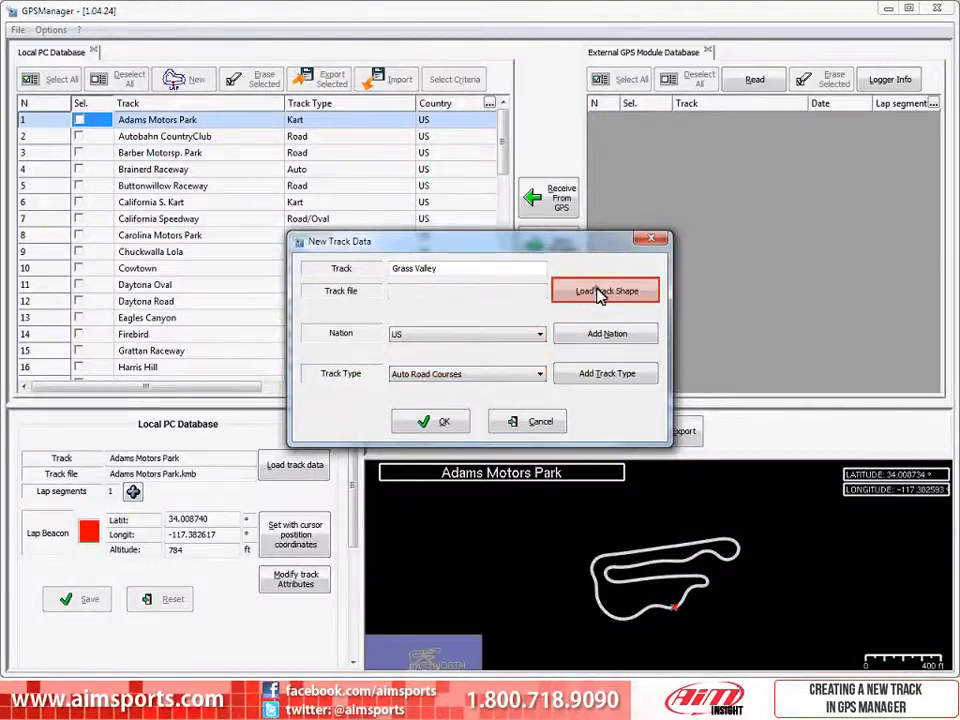
left_click(605, 290)
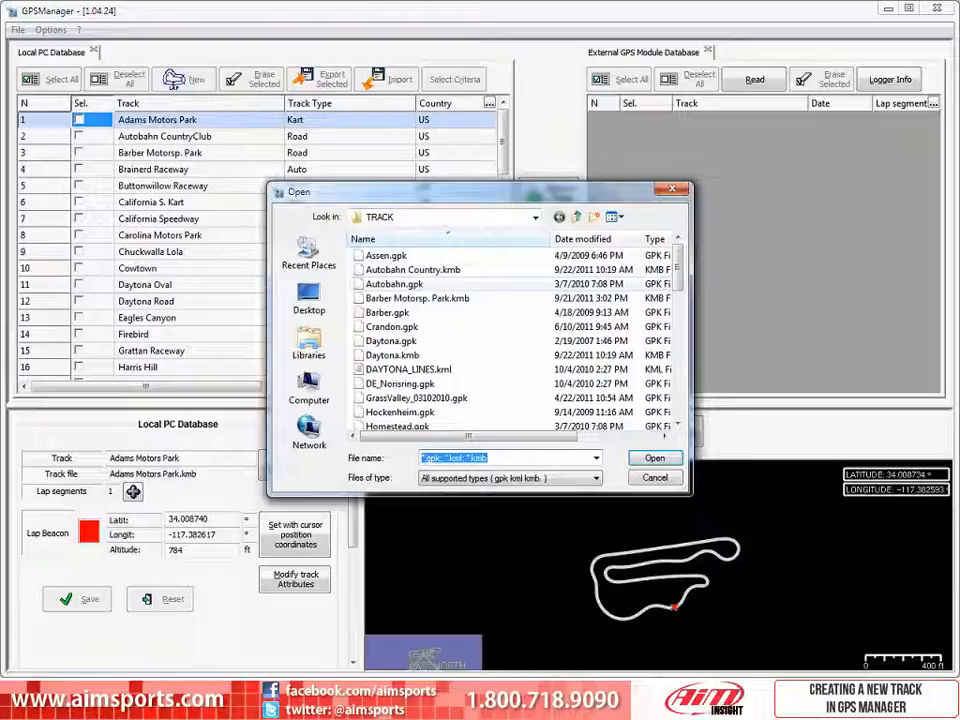
mouse_move(598, 295)
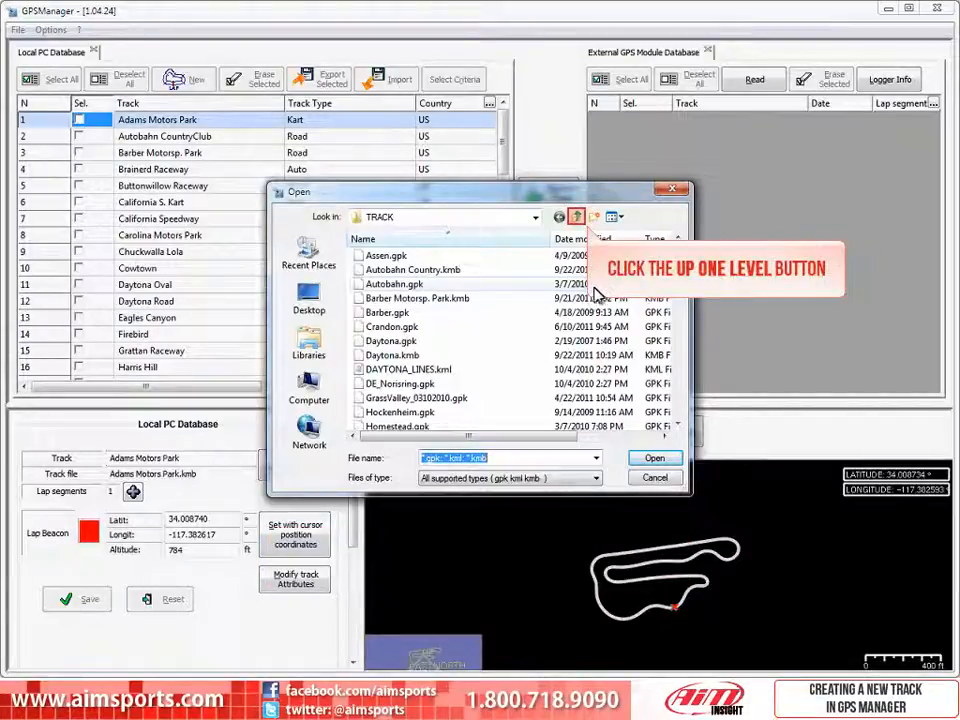
Step: Browse to RaceStudio2\DATA\2010_GrassValley and pick GrassValley_03102010.gpk
left_click(575, 217)
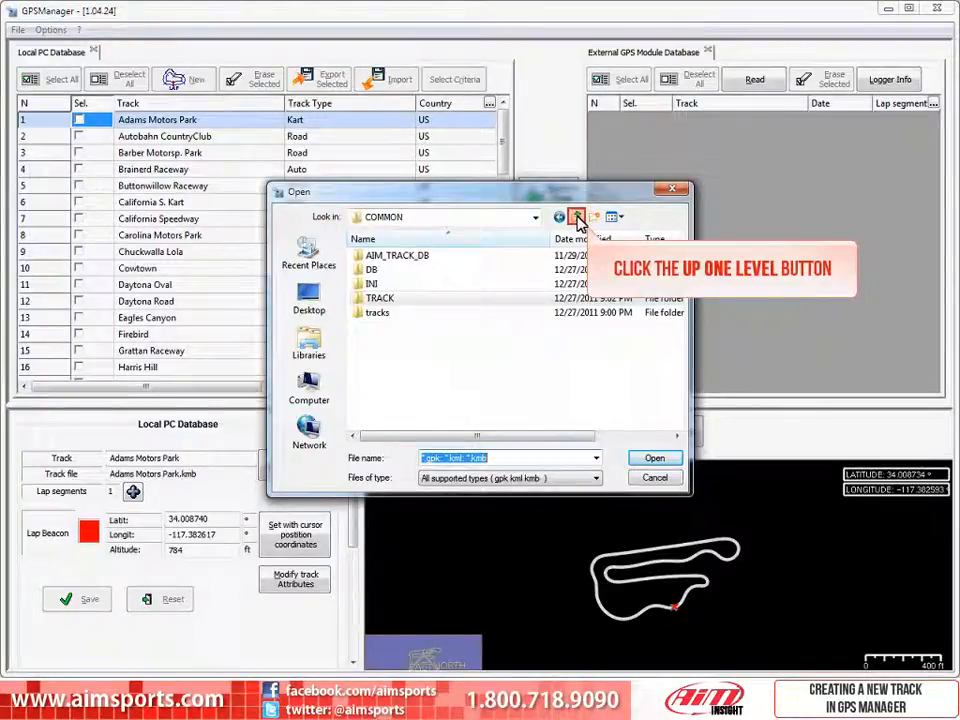
left_click(577, 217)
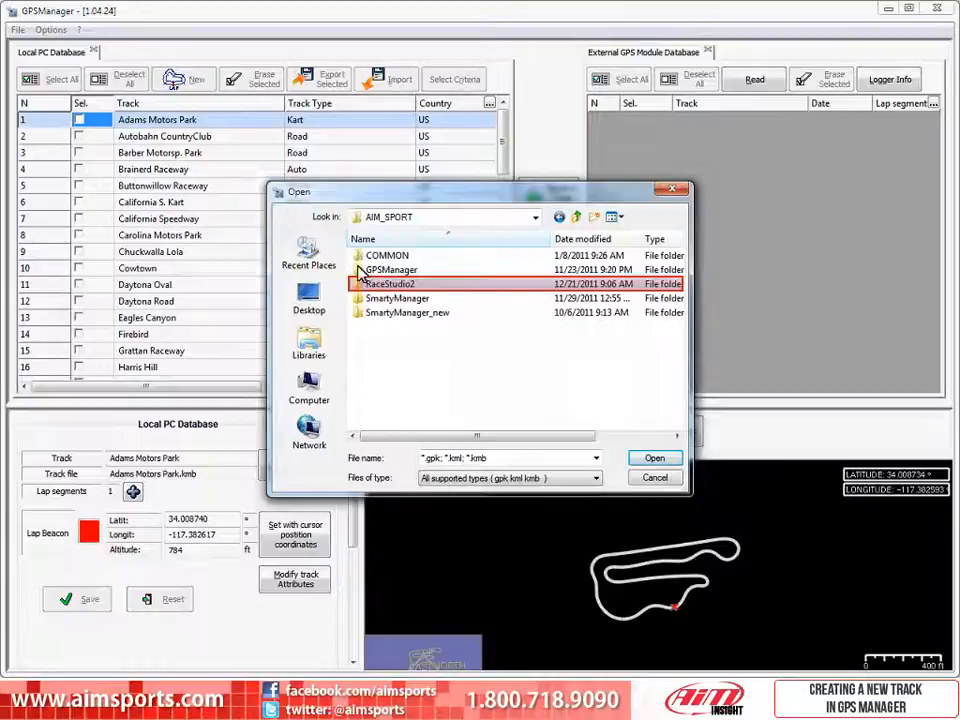
double_click(390, 283)
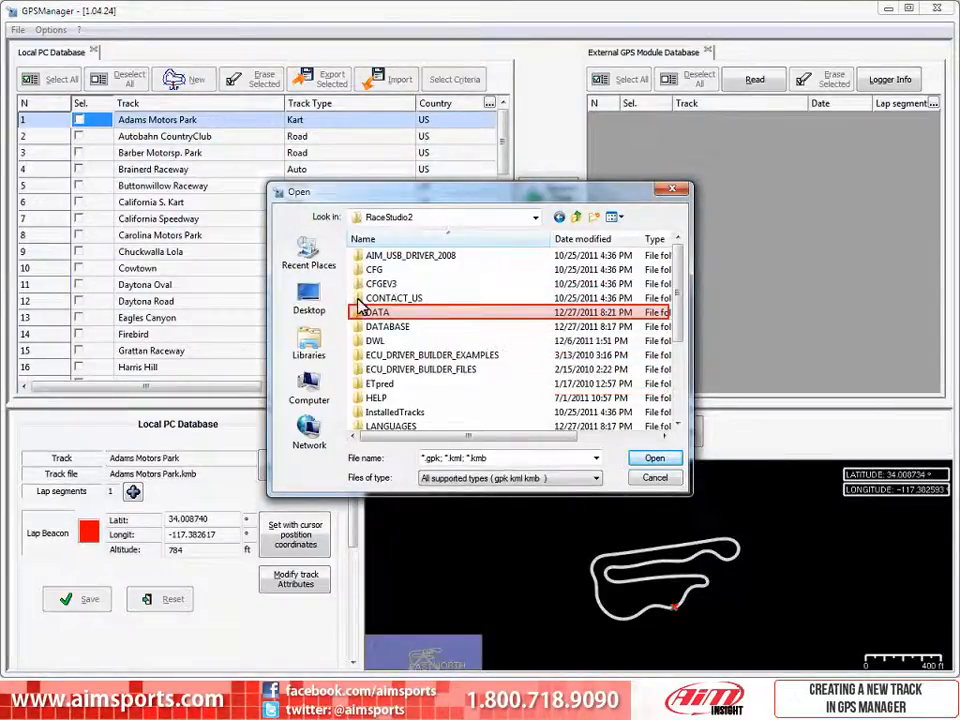
double_click(376, 311)
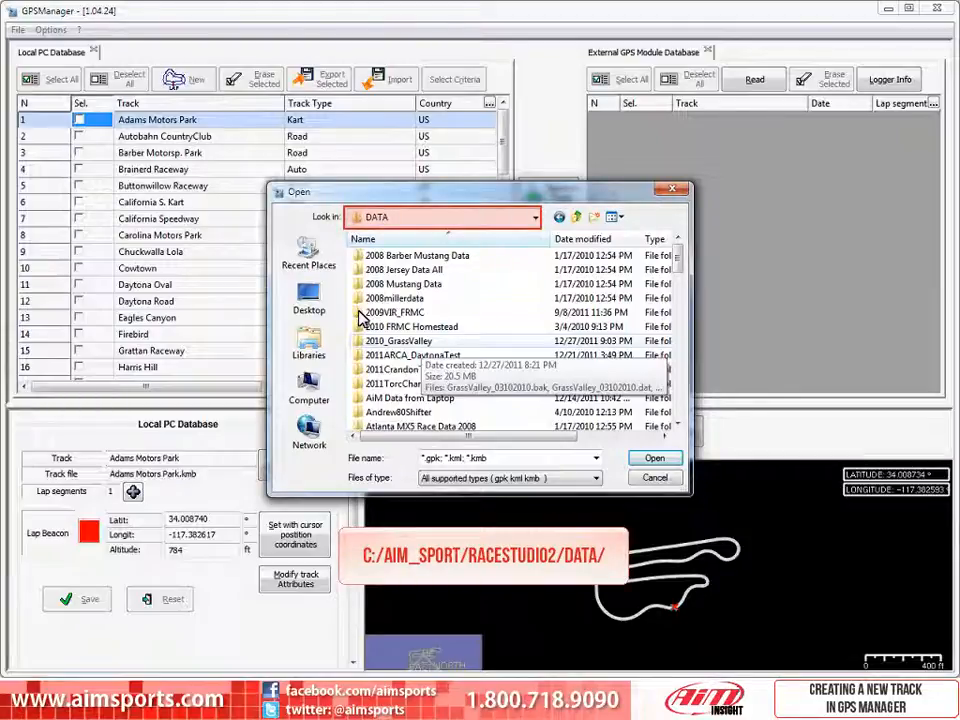
left_click(400, 340)
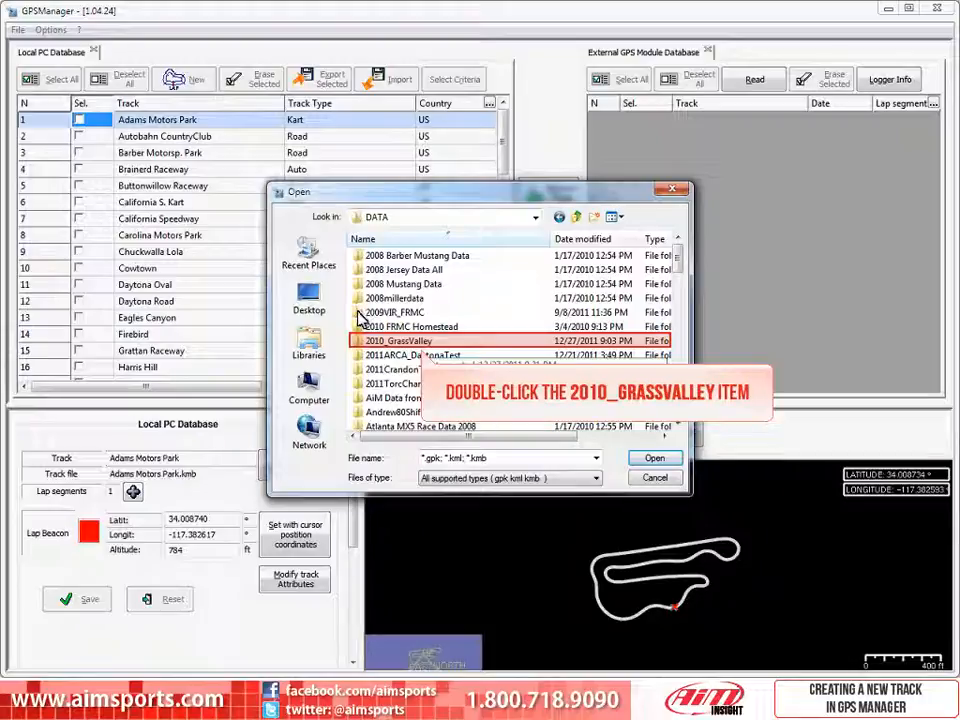
double_click(398, 340)
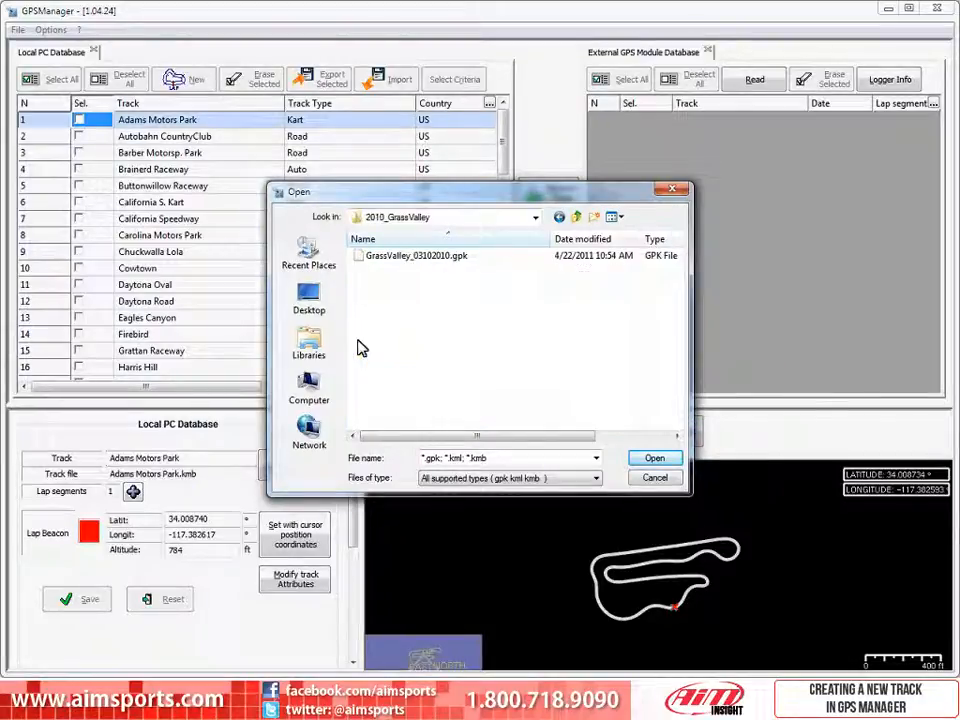
left_click(415, 255)
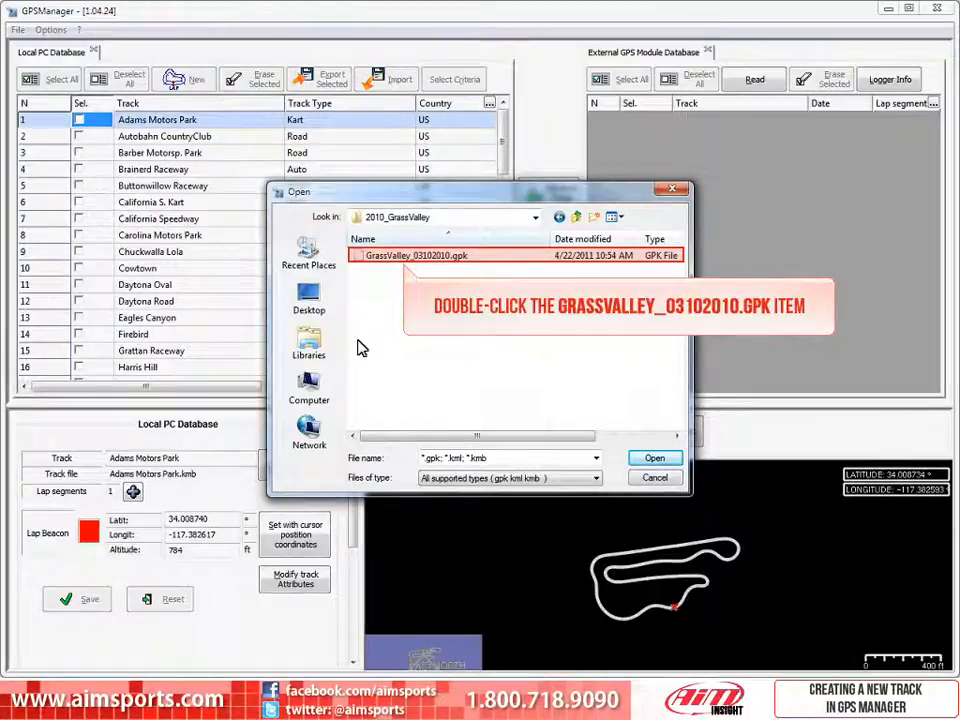
double_click(415, 255)
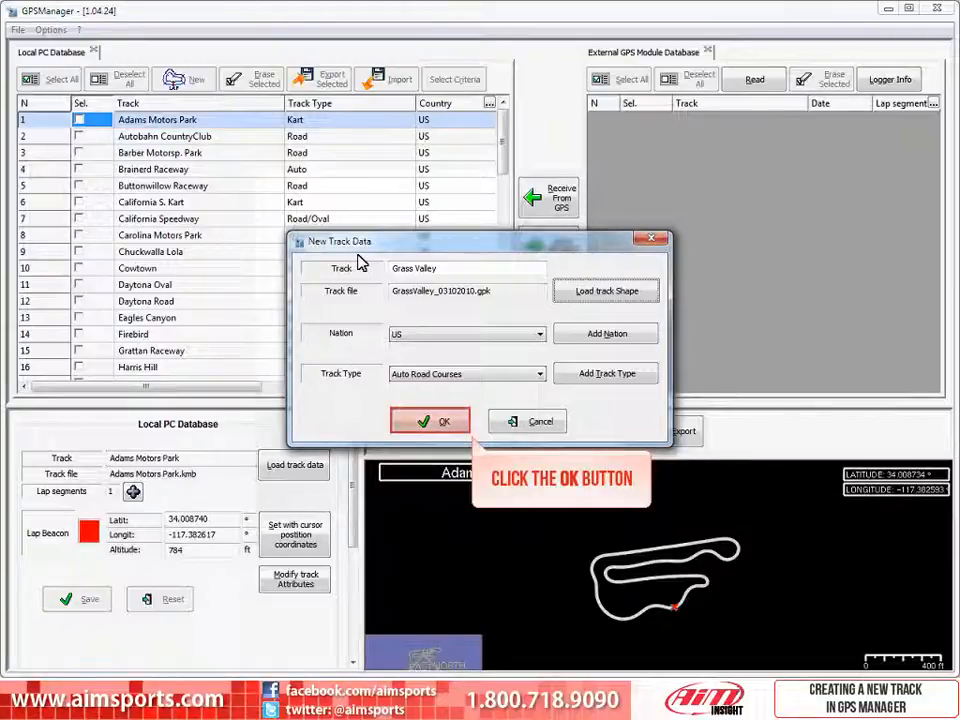
mouse_move(392, 270)
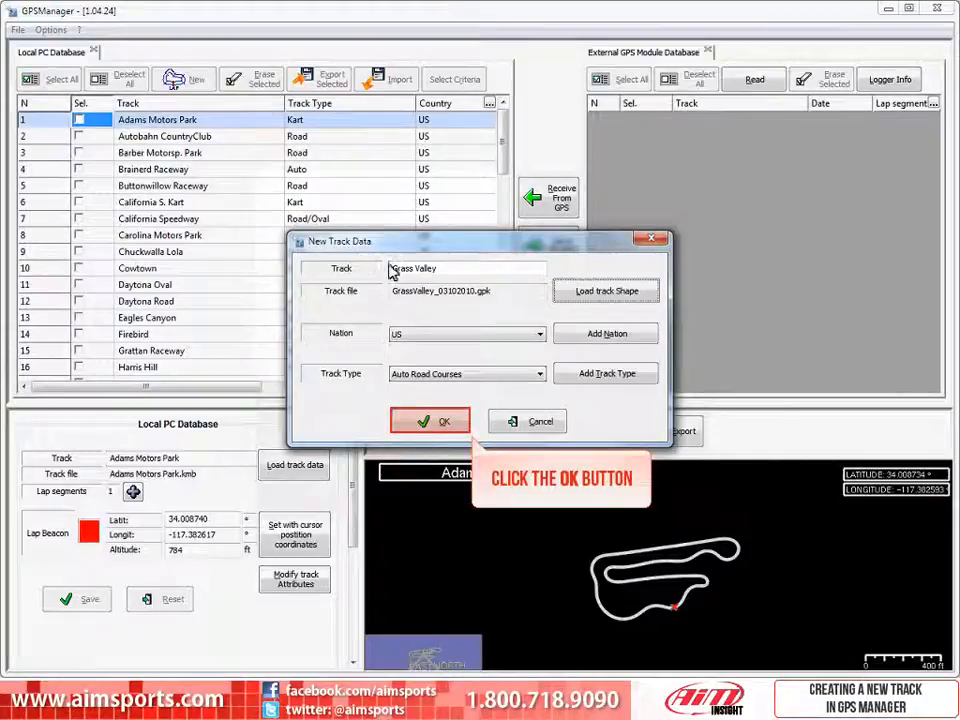
Step: Create the Grass Valley track as Auto Road Courses, US
left_click(440, 420)
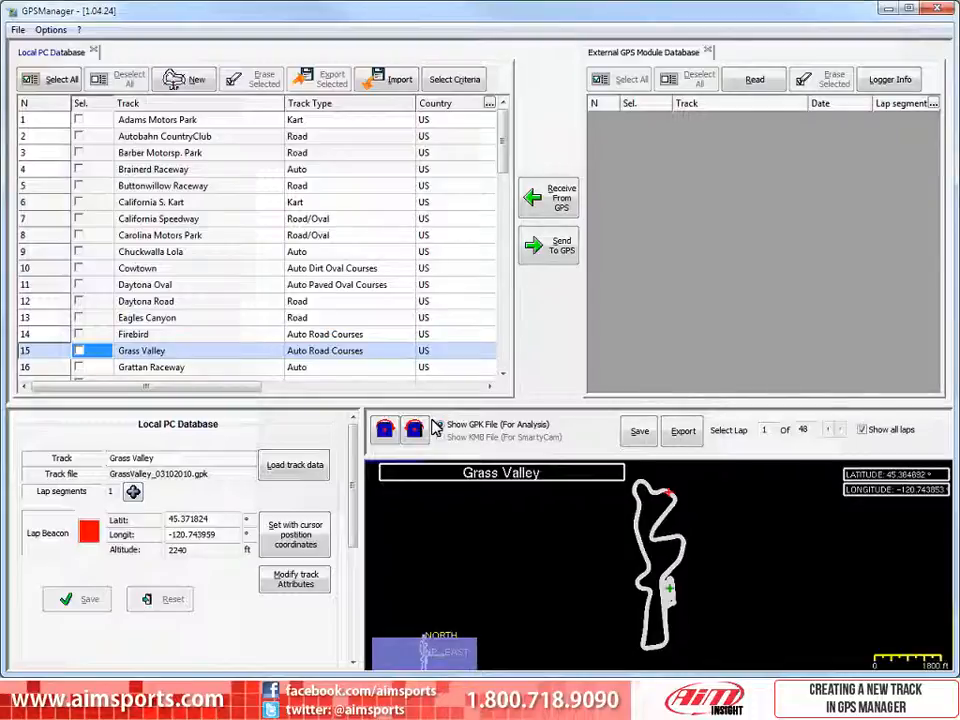
Step: Show a single lap's trace from the Grass Valley GPK file
left_click(862, 429)
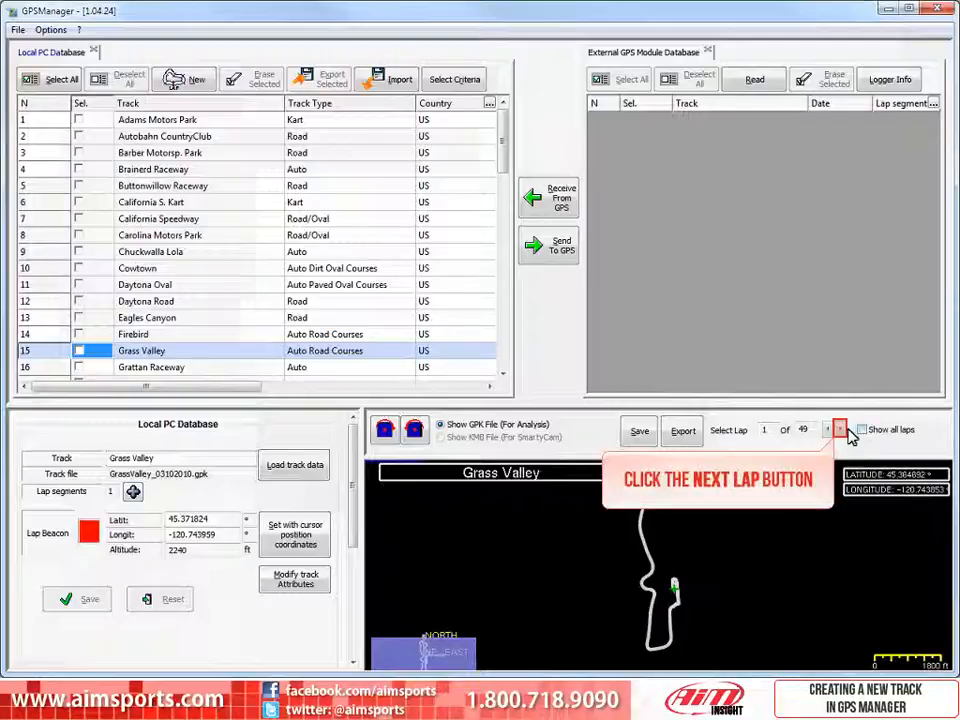
Step: Advance the displayed Grass Valley trace to lap 3
left_click(842, 429)
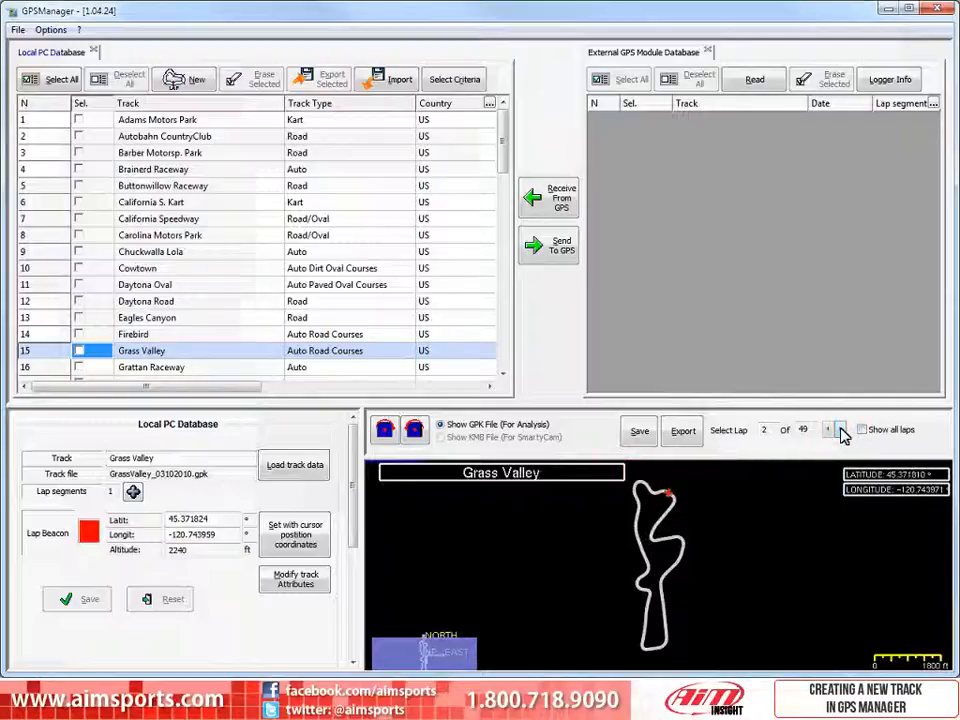
mouse_move(828, 429)
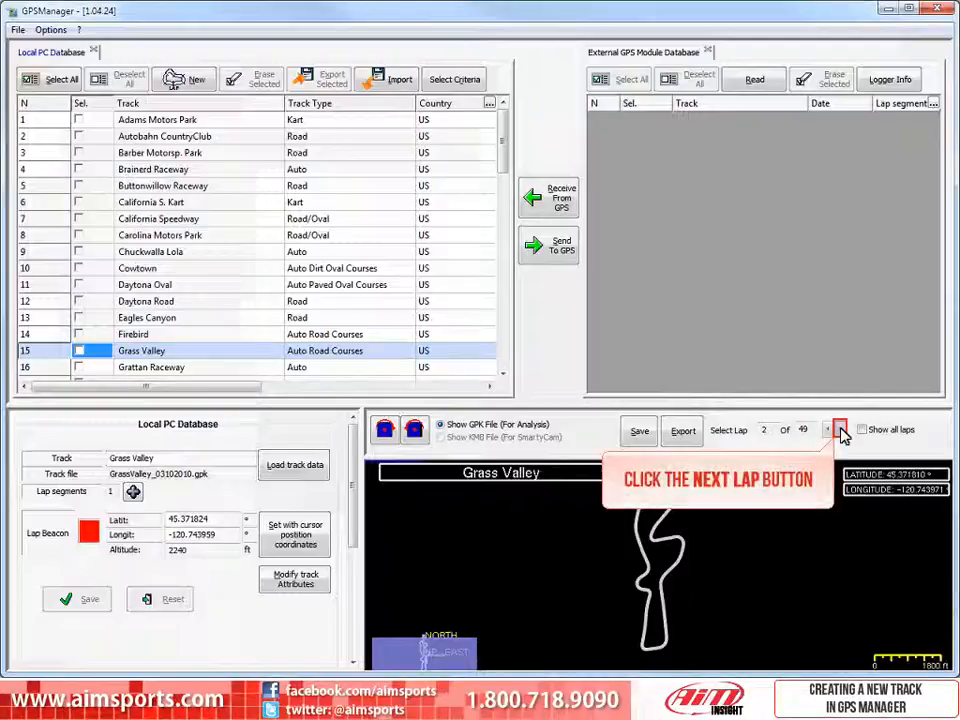
left_click(830, 429)
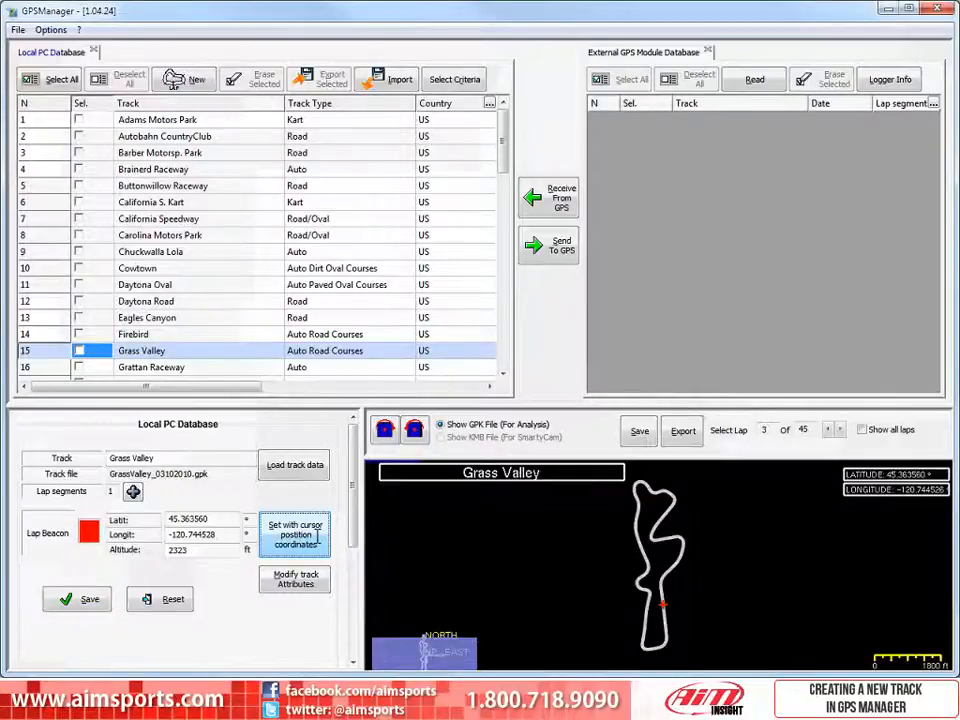
Step: Enter lap beacon latitude 45.363624, longitude -120.744579 and altitude 2319
left_click(294, 534)
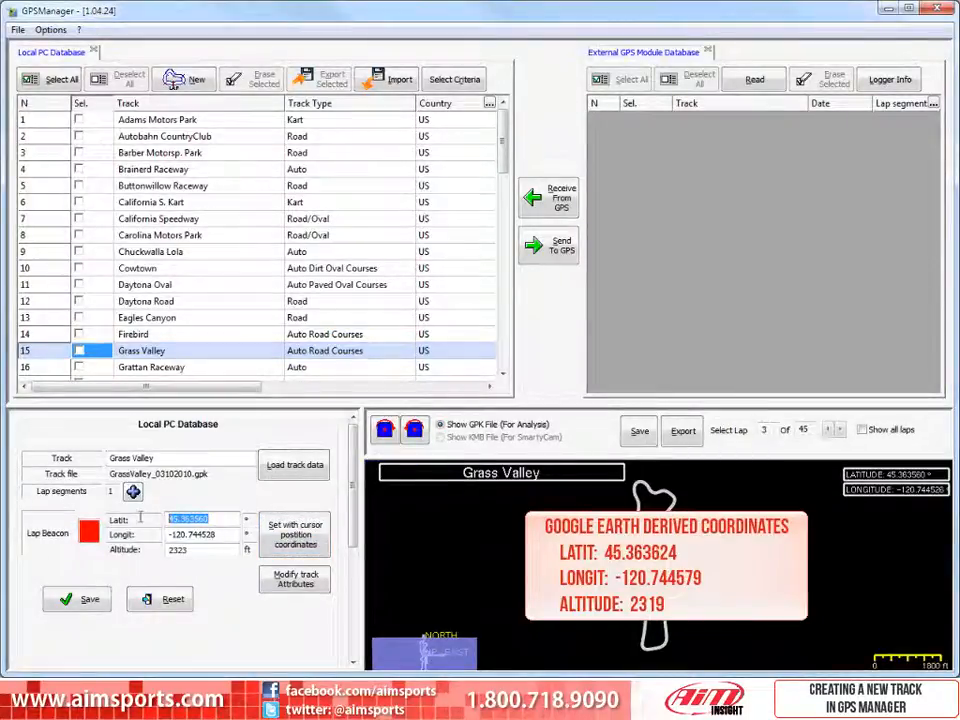
type("45.")
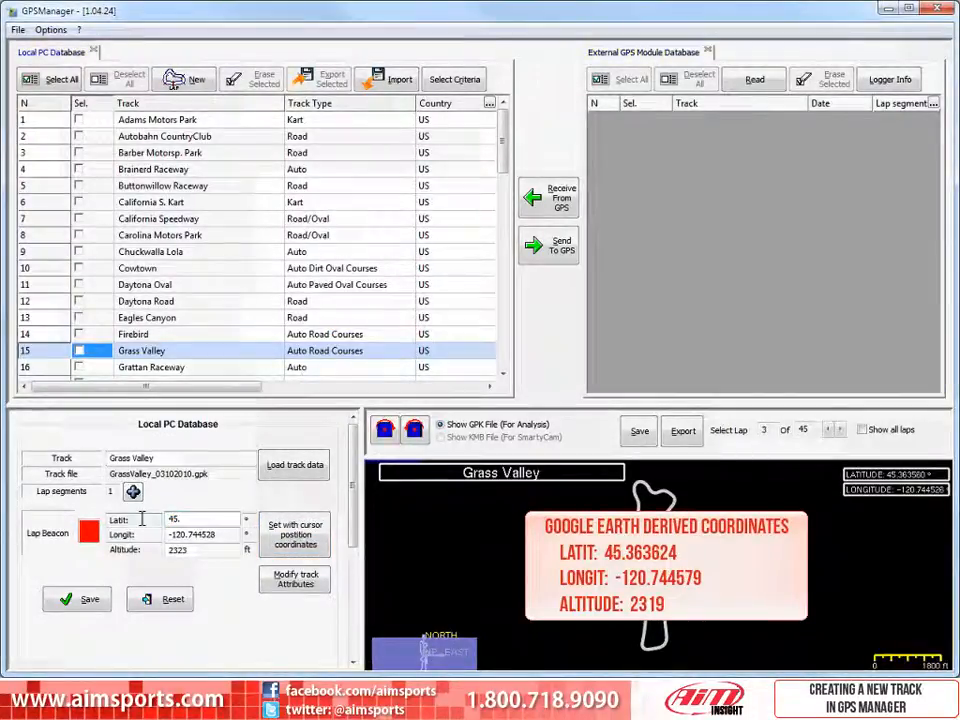
type("45.363624")
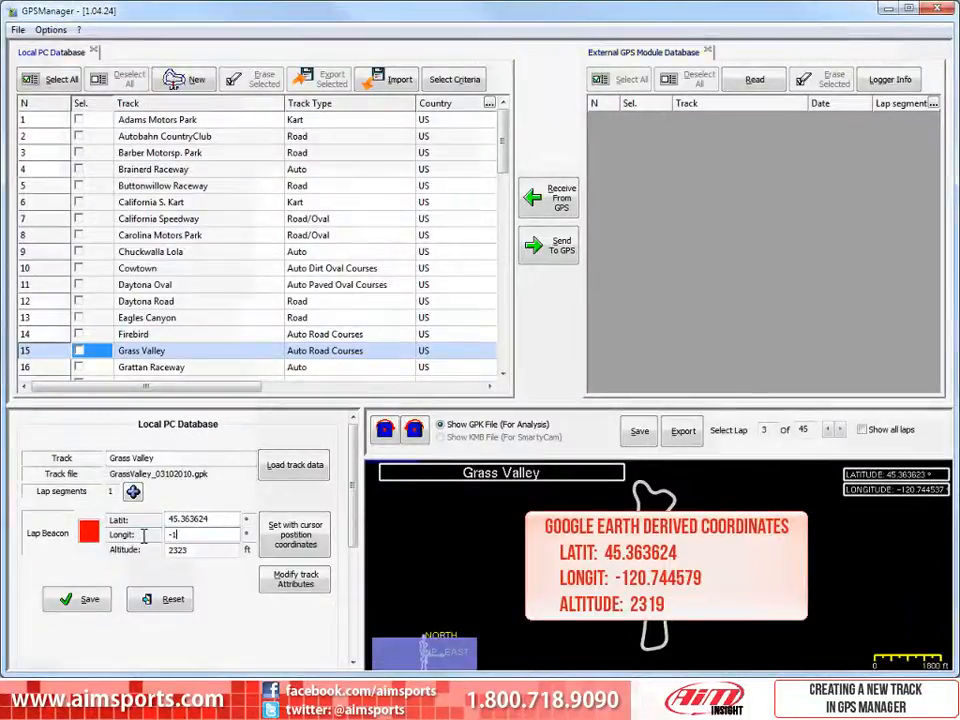
type("-120.744579")
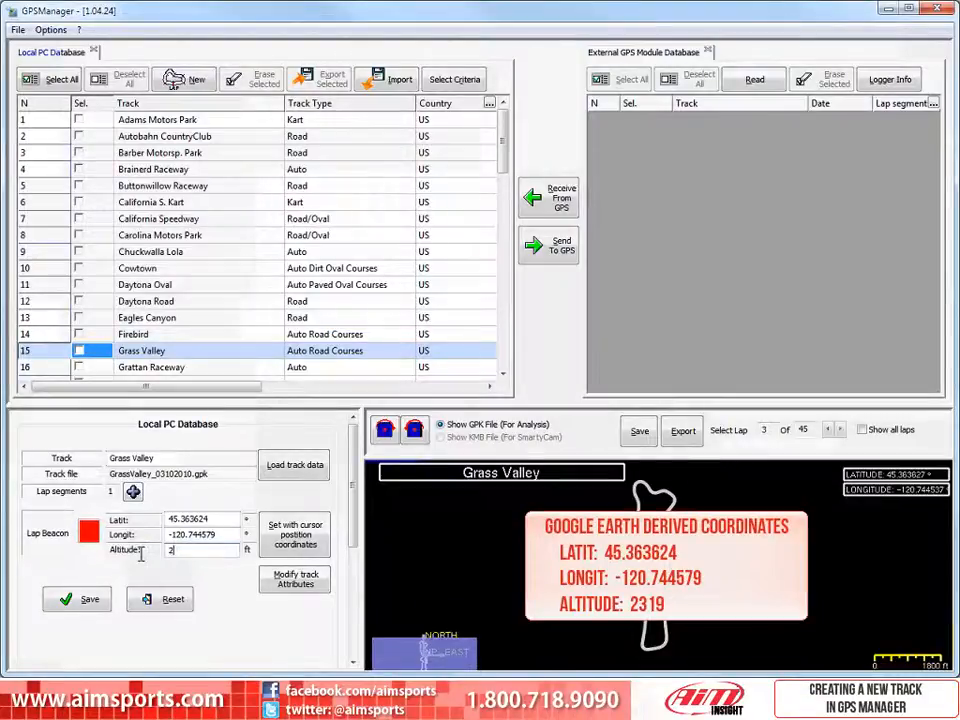
type("2319")
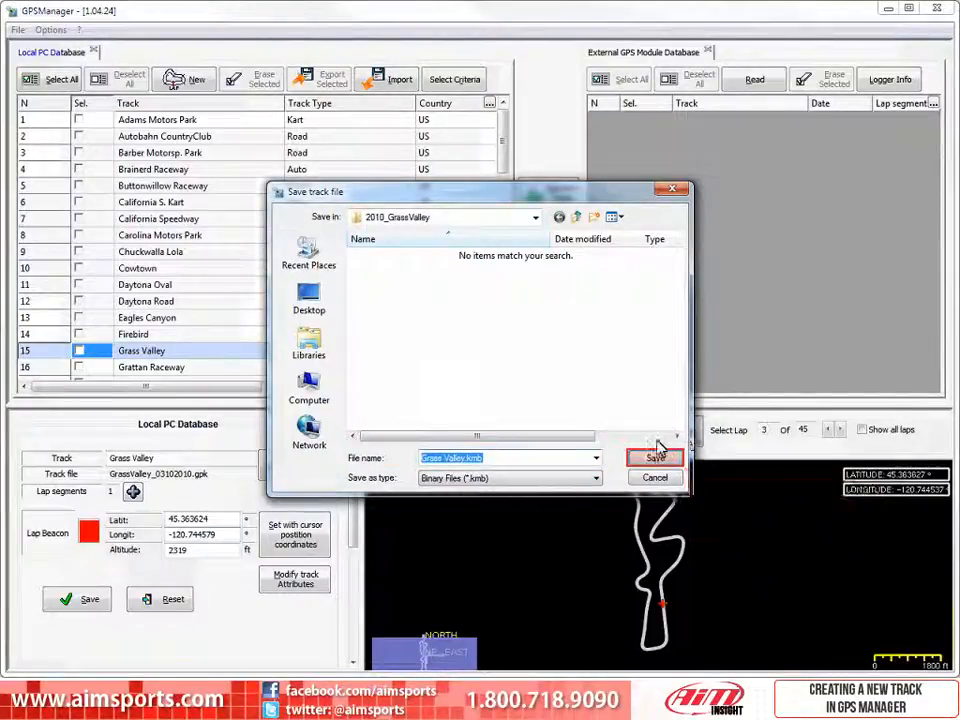
Step: Save the corrected track file as Grass Valley.kmb
left_click(655, 457)
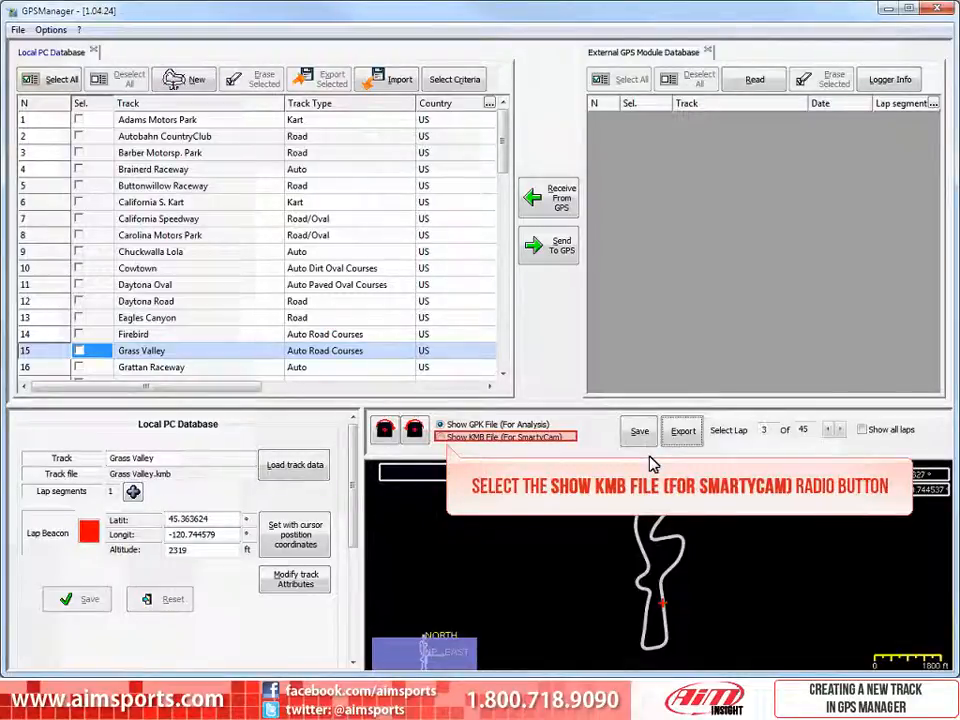
Step: Switch the Grass Valley map view to the SmartyCam KMB file
left_click(439, 437)
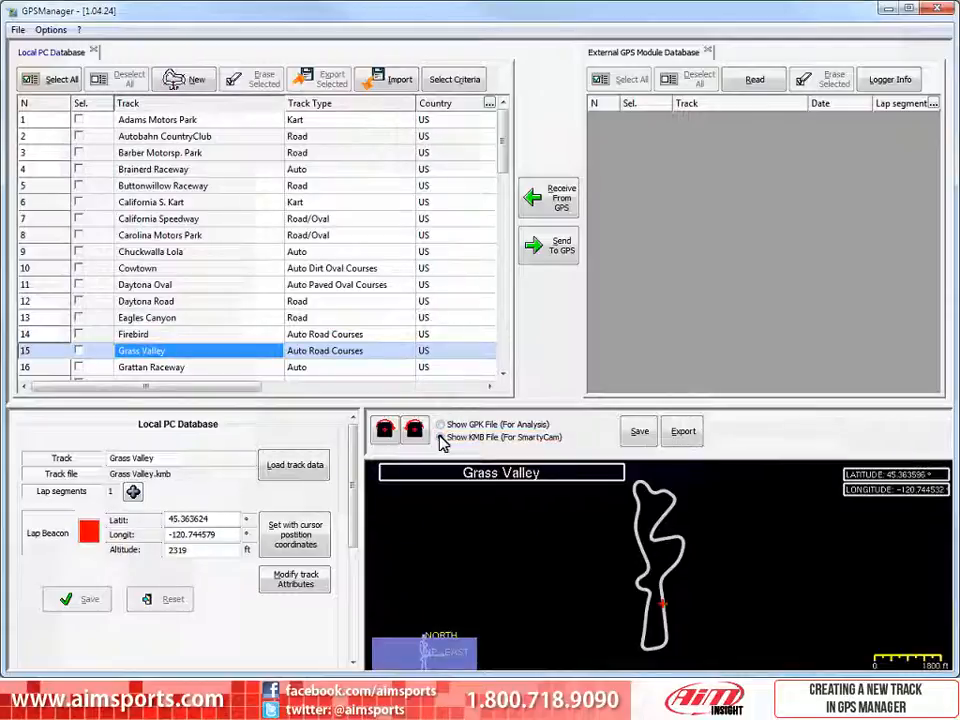
mouse_move(77, 598)
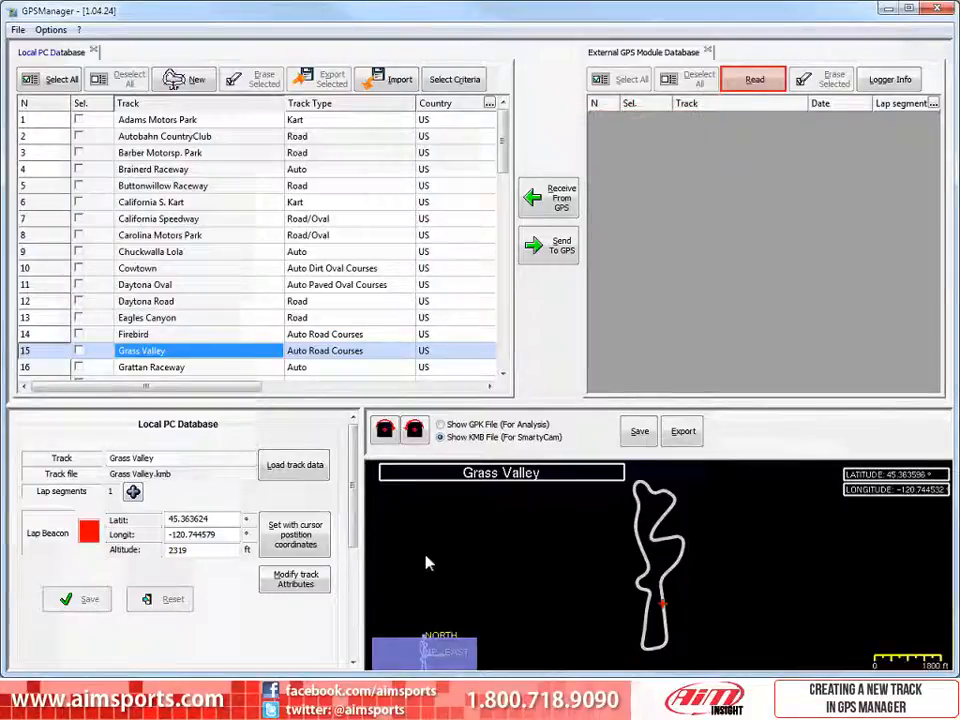
Step: Read the GPS logger's track database, listing Daytona Oval dated 12/14/11
left_click(754, 79)
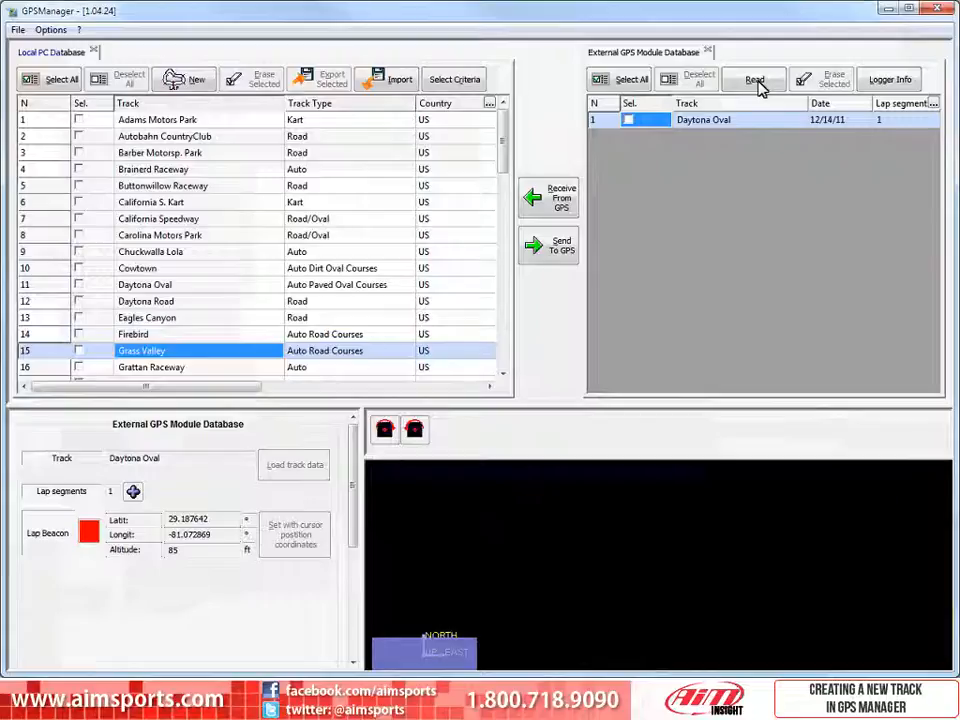
left_click(141, 350)
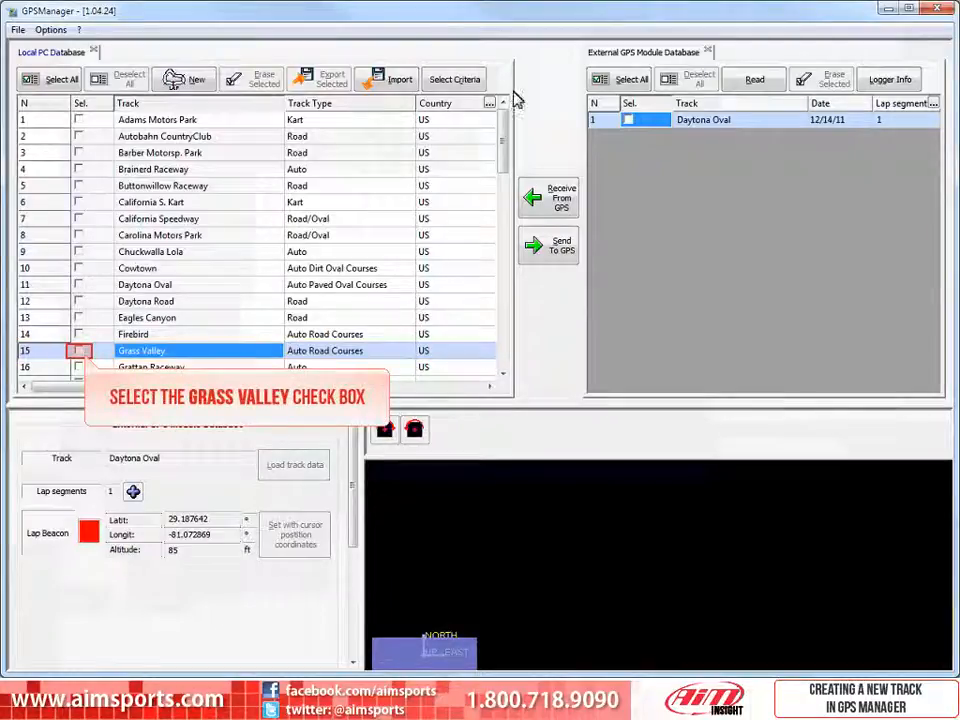
Step: Mark Grass Valley, send it to the GPS logger, and dismiss the transmission confirmation
left_click(78, 351)
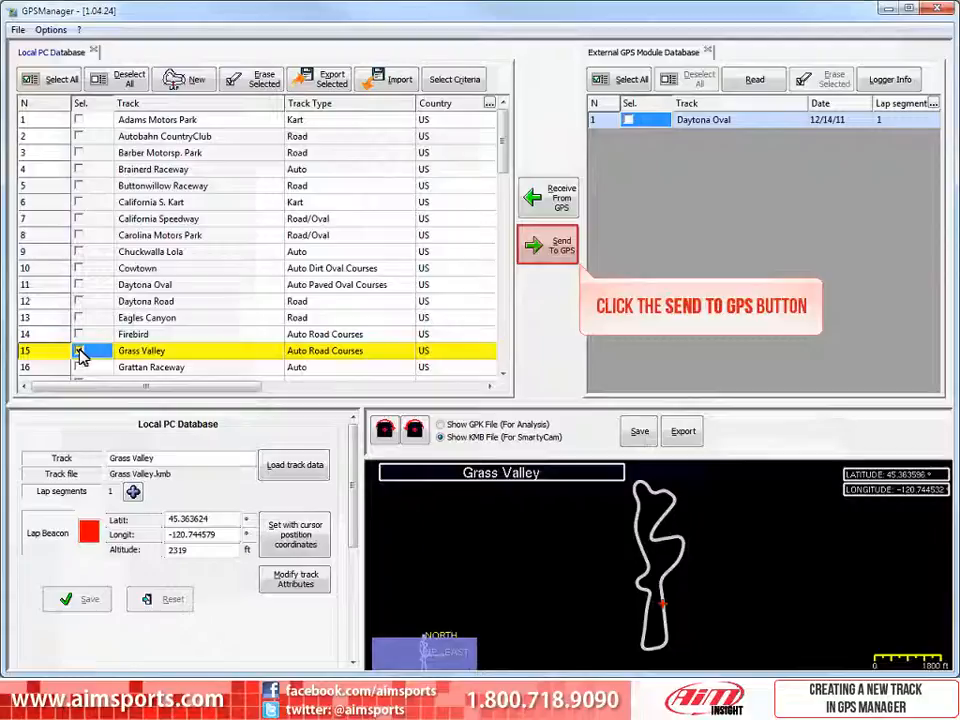
left_click(79, 350)
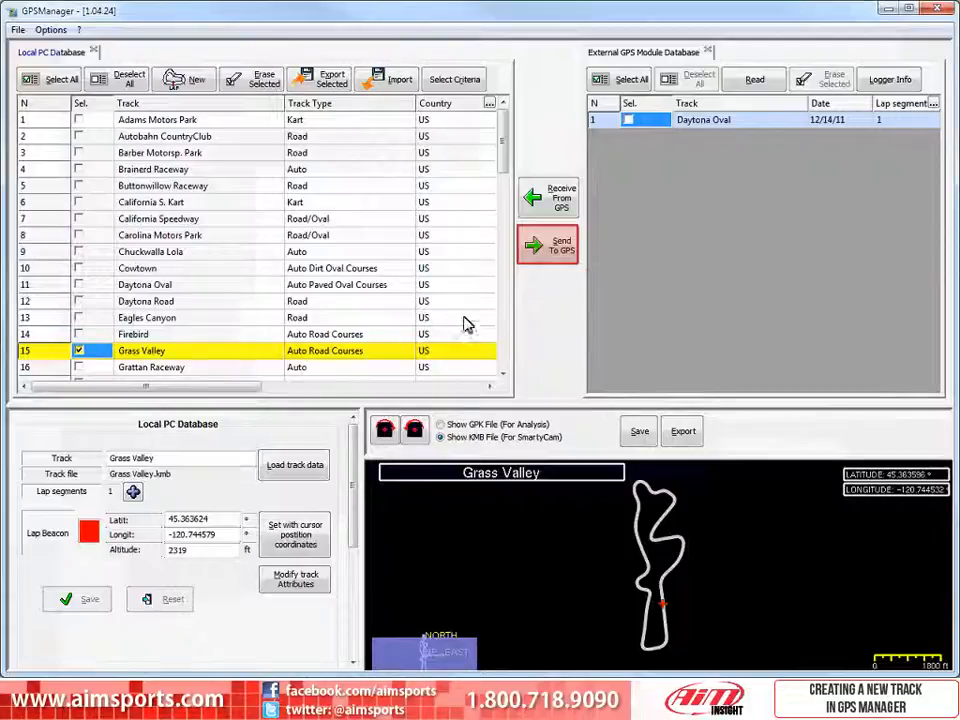
left_click(548, 246)
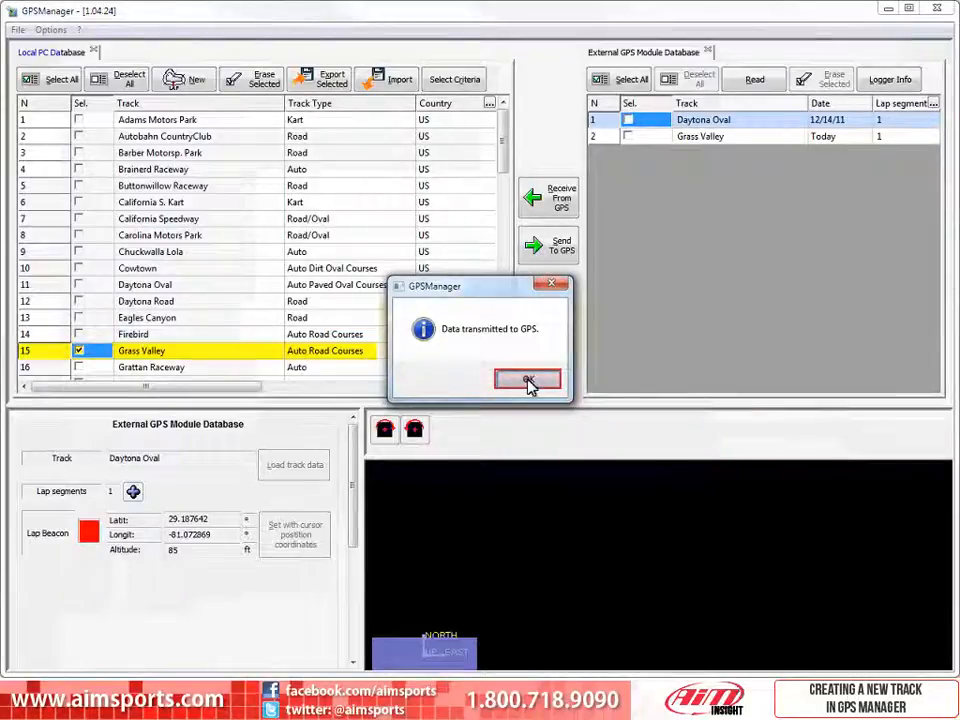
left_click(528, 382)
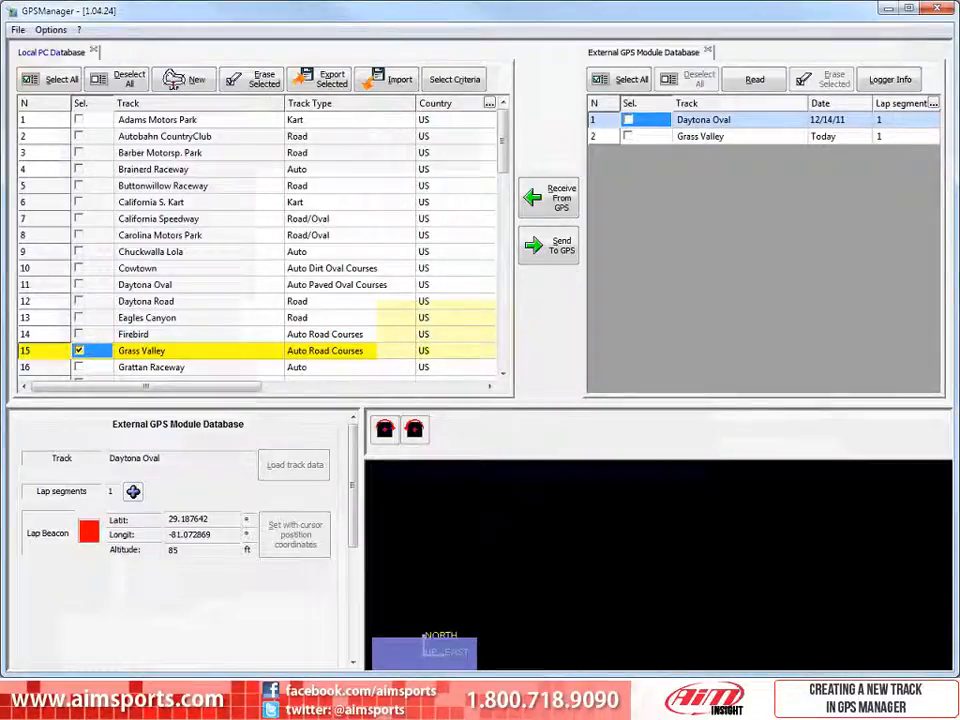